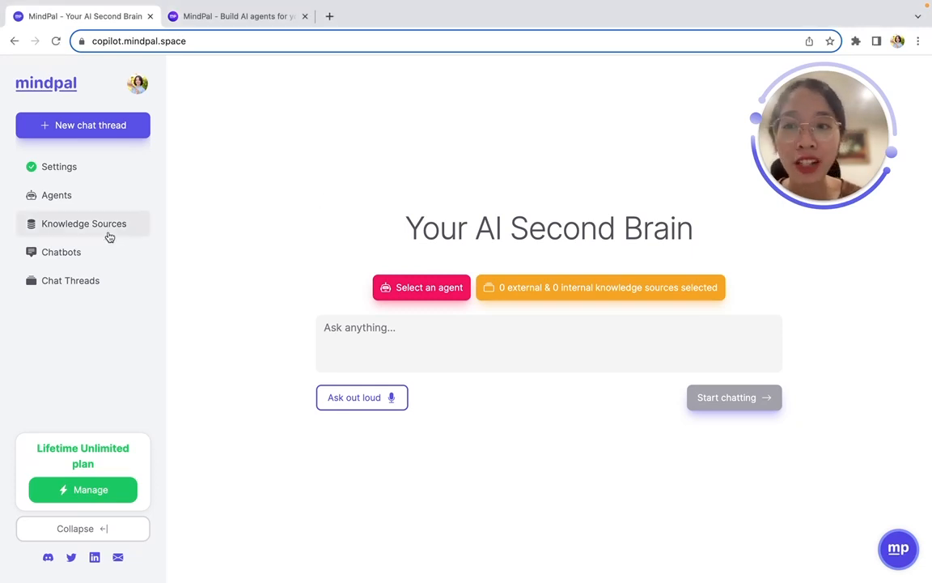
Show the knowledge sources with the MindPal Creator and MindPal Brain folders expanded
{"action": "left_click", "coordinate": [55, 194]}
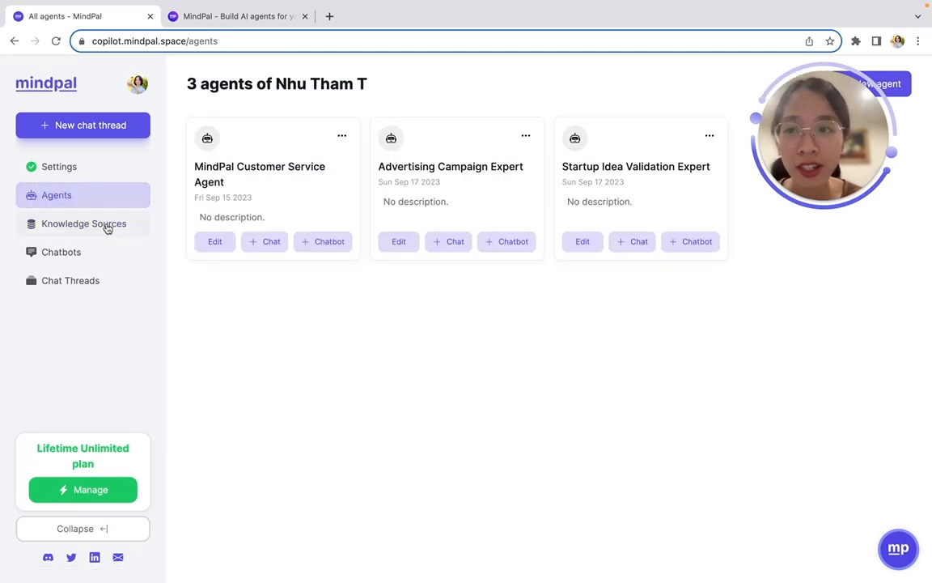
{"action": "left_click", "coordinate": [84, 224]}
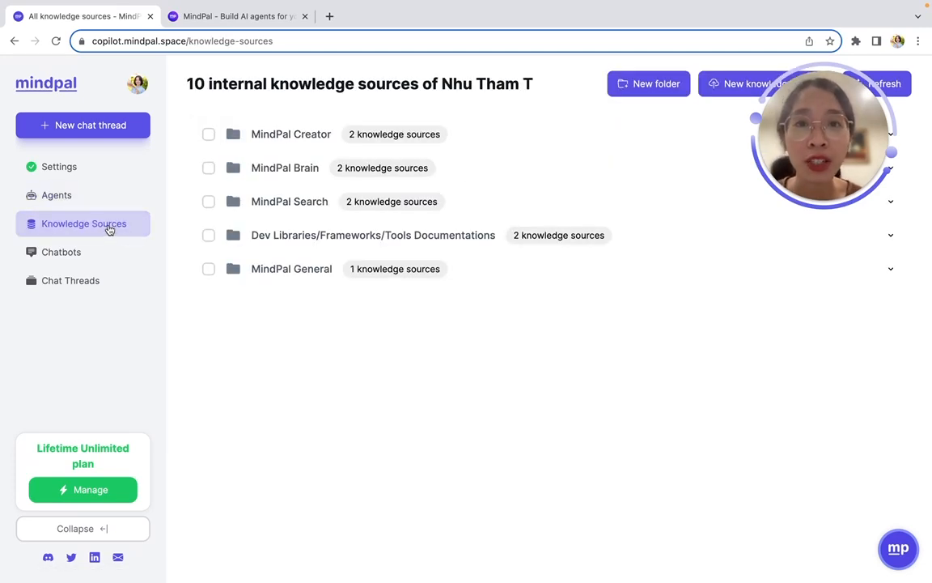
{"action": "left_click", "coordinate": [292, 134]}
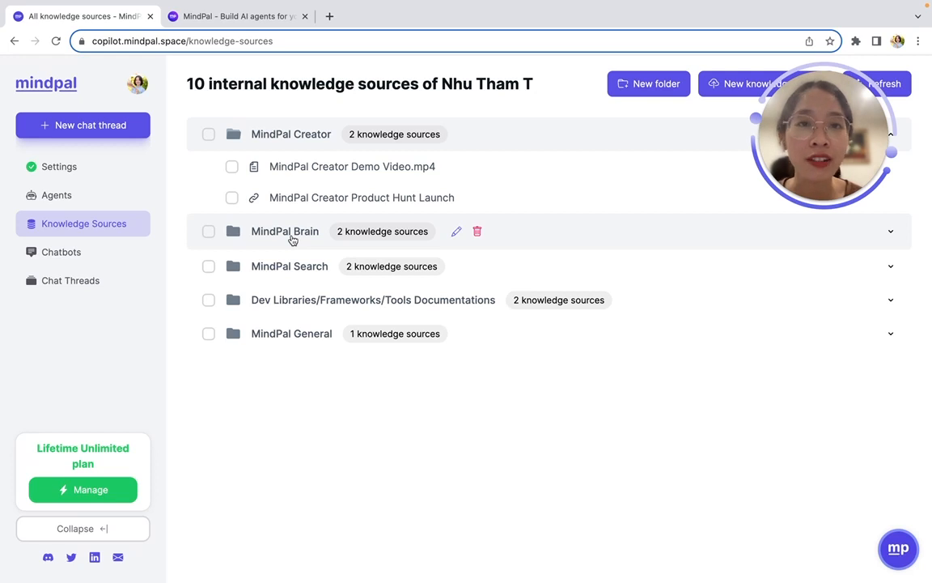
{"action": "left_click", "coordinate": [285, 229]}
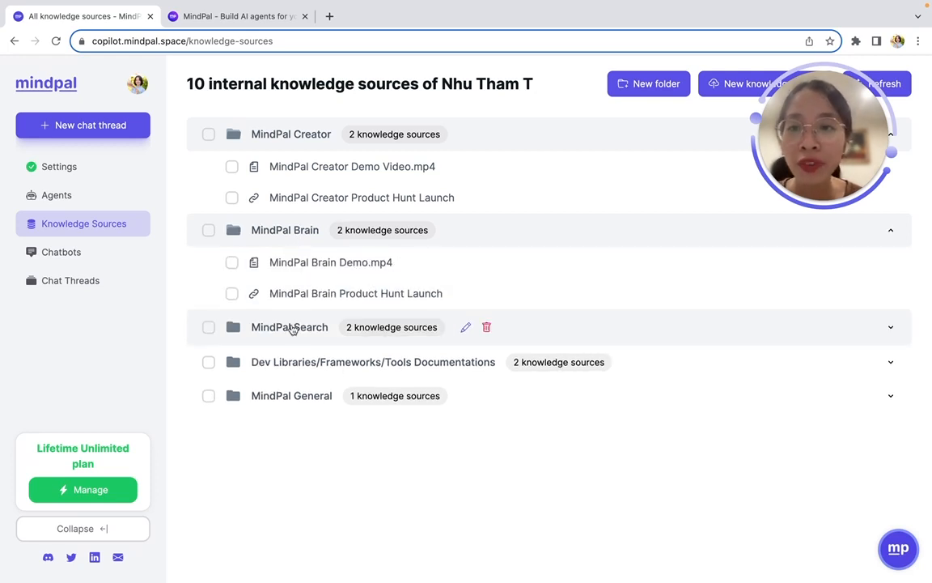
Review the new-agent form and the Startup Idea Validation Expert's settings, closing both unchanged
{"action": "left_click", "coordinate": [55, 195]}
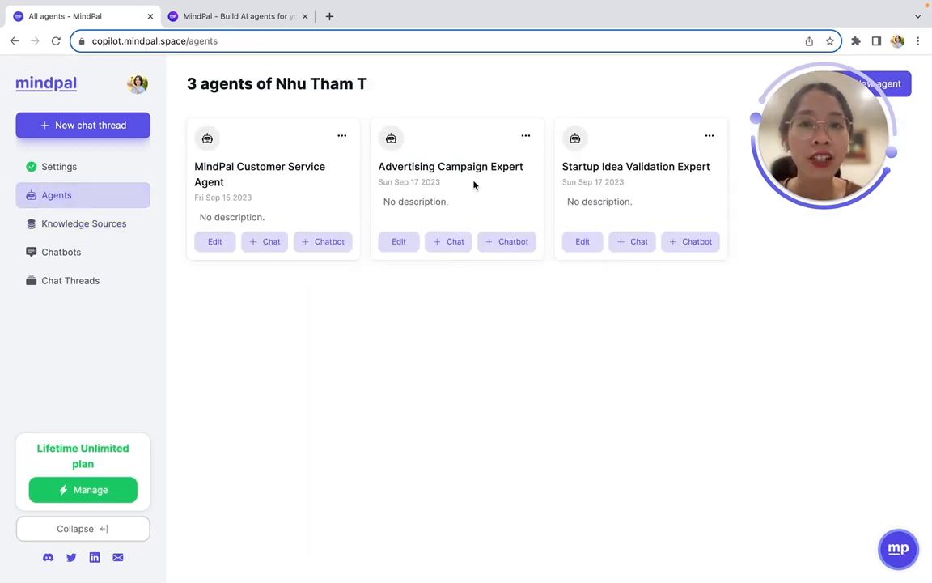
{"action": "mouse_move", "coordinate": [544, 186]}
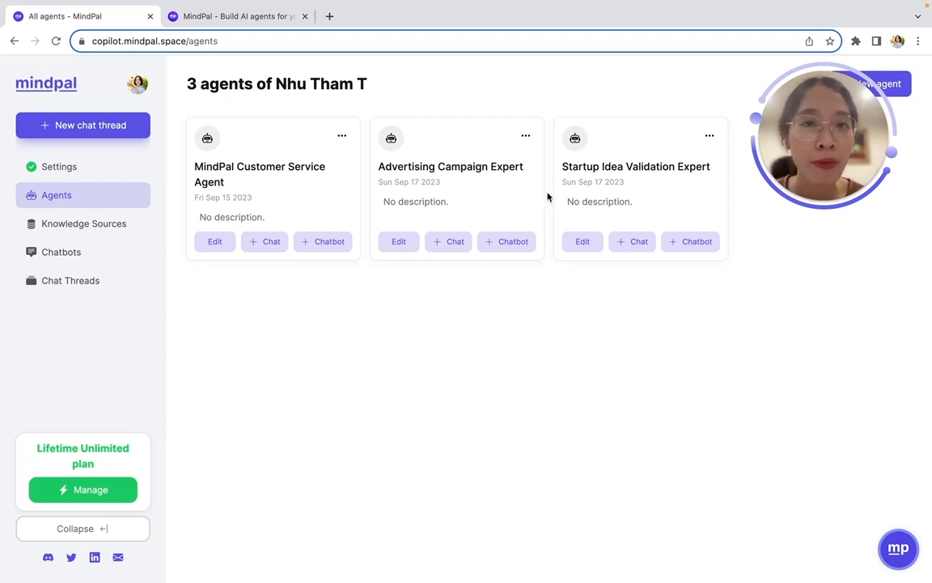
{"action": "left_click", "coordinate": [879, 84]}
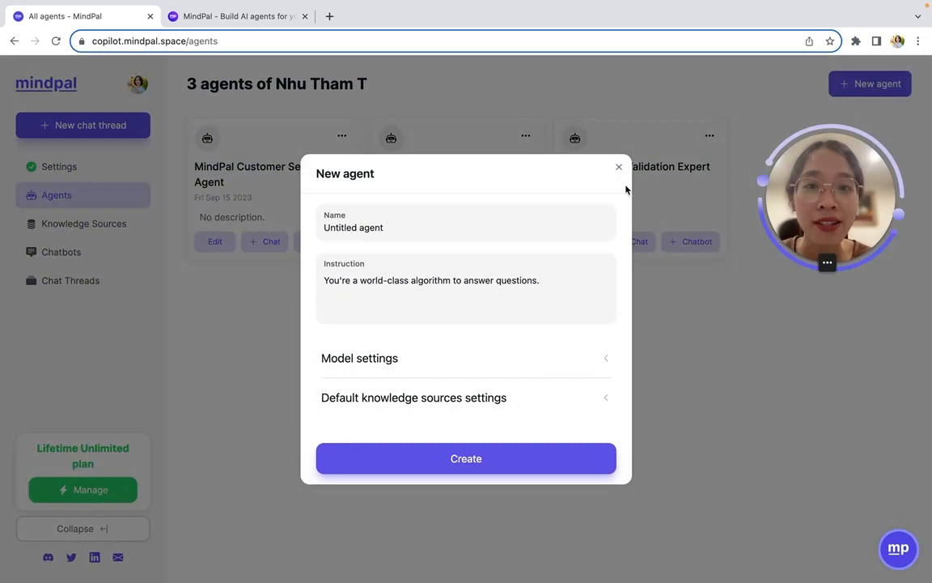
{"action": "left_click", "coordinate": [618, 167]}
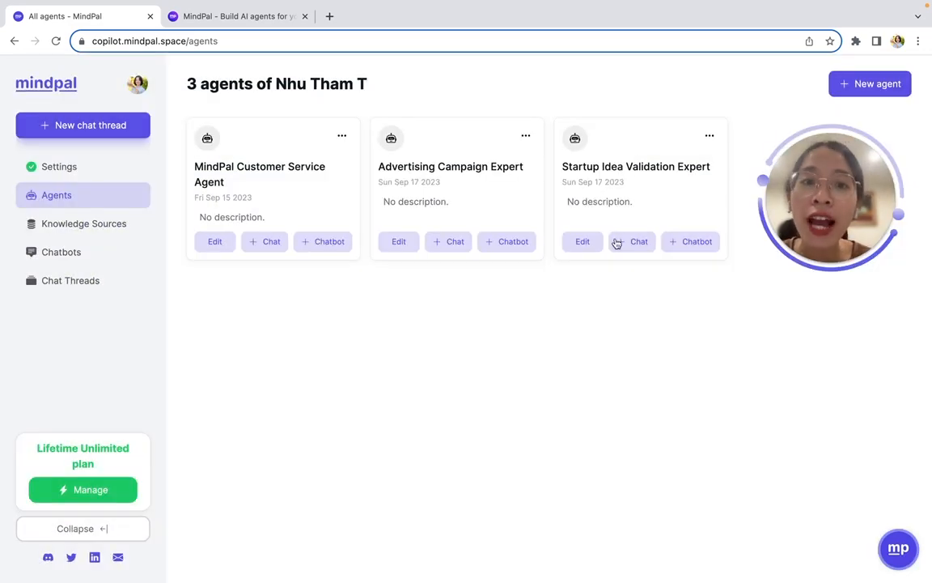
{"action": "left_click", "coordinate": [583, 241]}
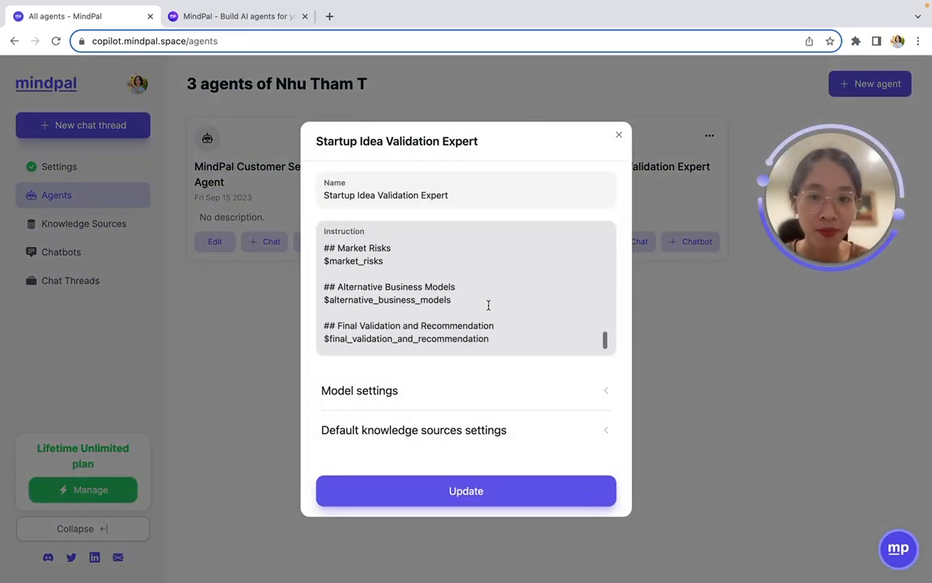
{"action": "left_click", "coordinate": [618, 135]}
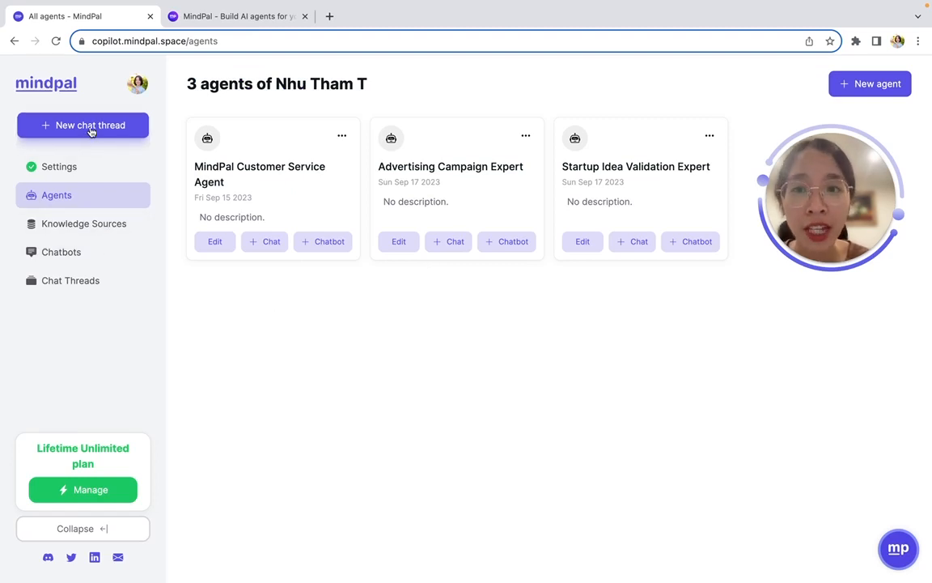
Start a chat with the Startup Idea Validation Expert and one knowledge source, asking 'Validate the start…'
{"action": "left_click", "coordinate": [82, 125]}
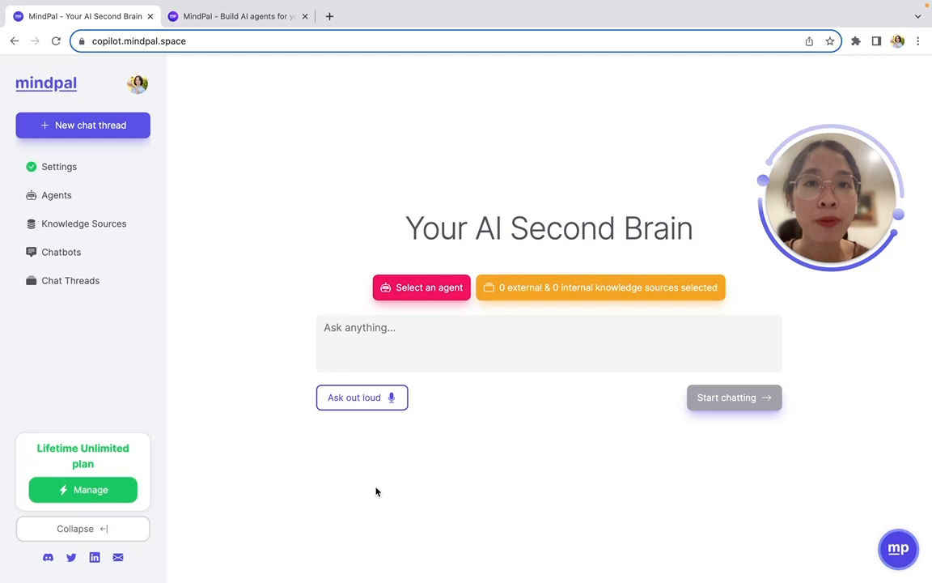
{"action": "left_click", "coordinate": [421, 288]}
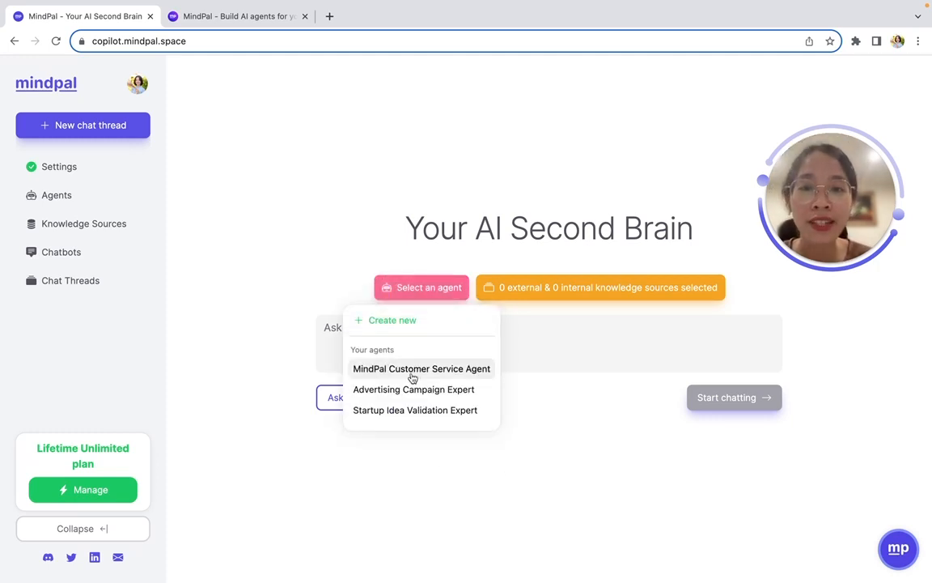
{"action": "left_click", "coordinate": [415, 409]}
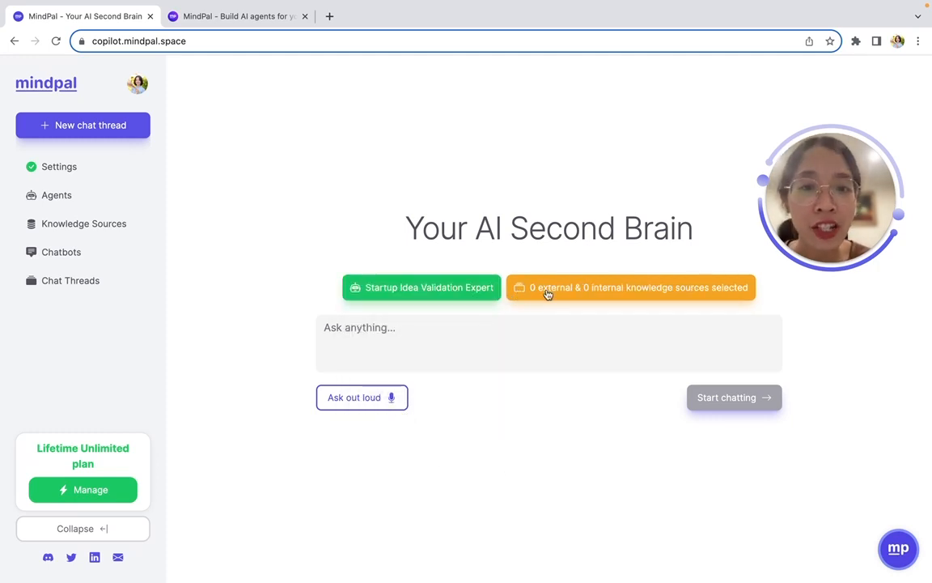
{"action": "left_click", "coordinate": [631, 288]}
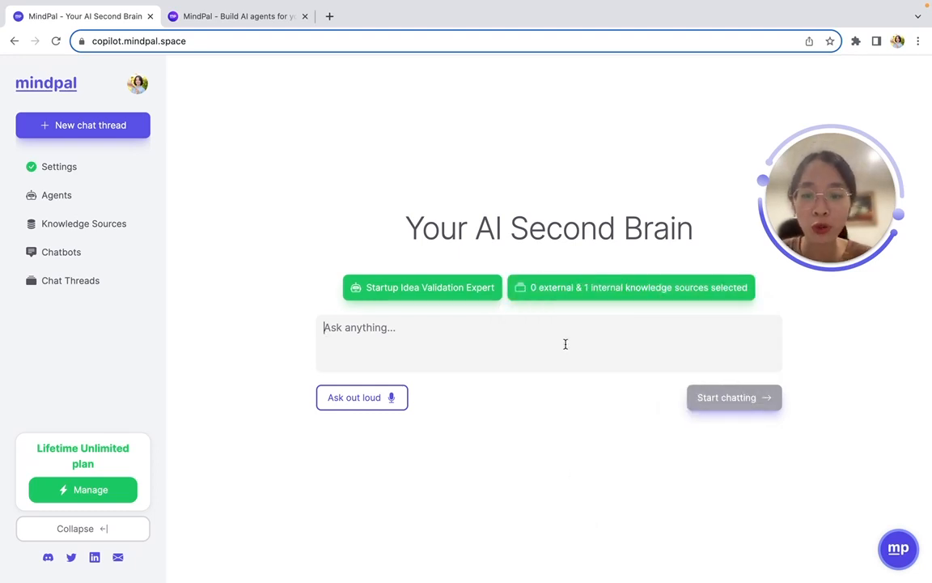
{"action": "type", "text": "Validate the startup idea of MindPa"}
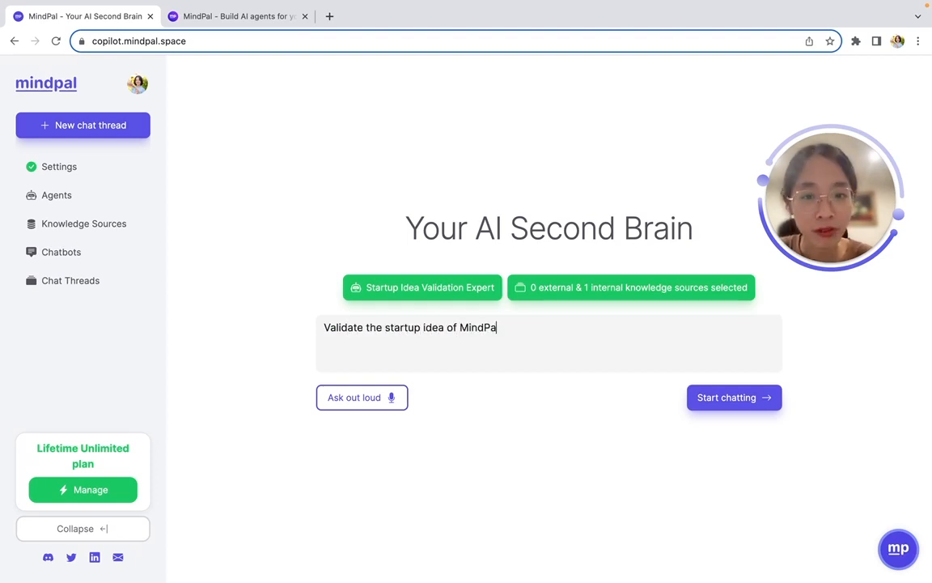
{"action": "left_click", "coordinate": [733, 398]}
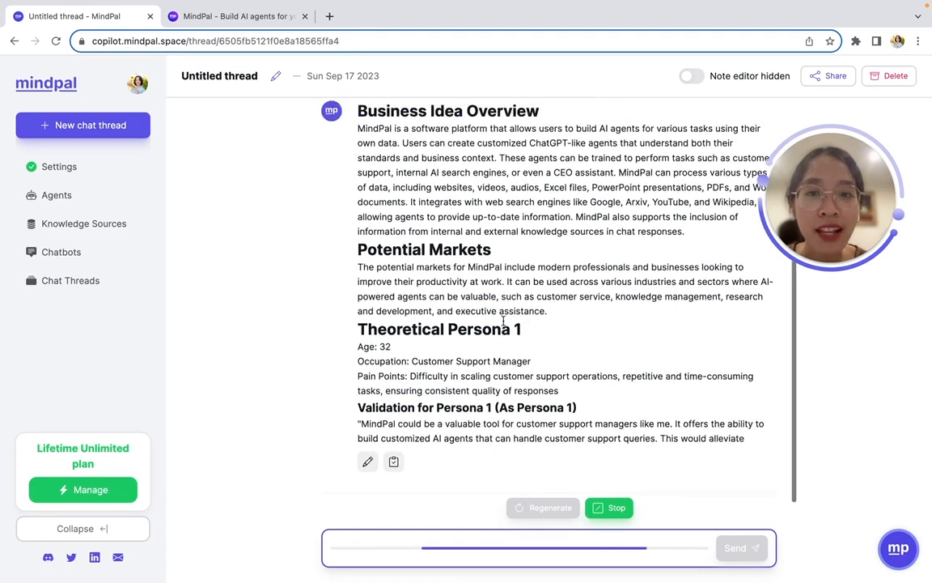
Scroll through the generated validation report covering overview, markets, personas and risks
{"action": "scroll", "scroll_direction": "down", "scroll_amount": 3}
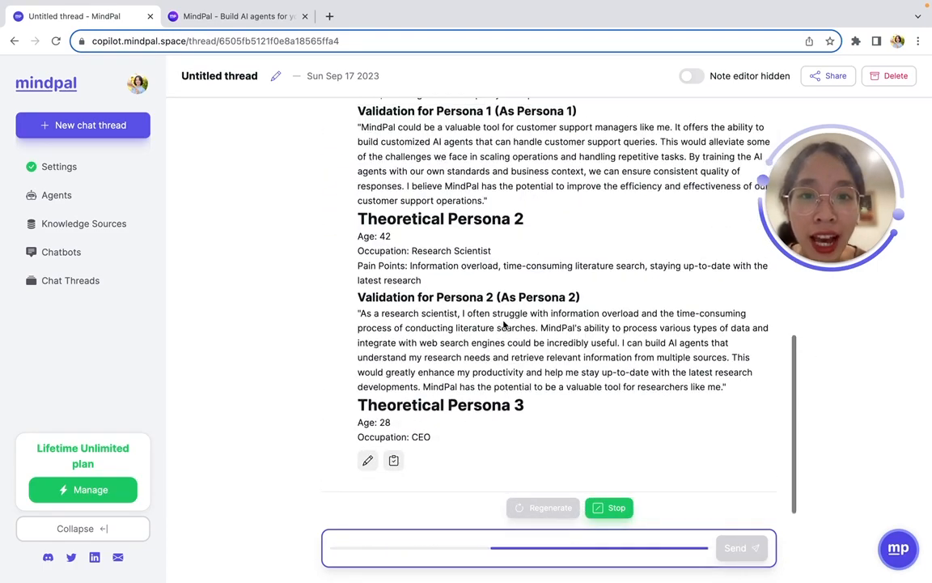
{"action": "scroll", "scroll_direction": "down", "scroll_amount": 3}
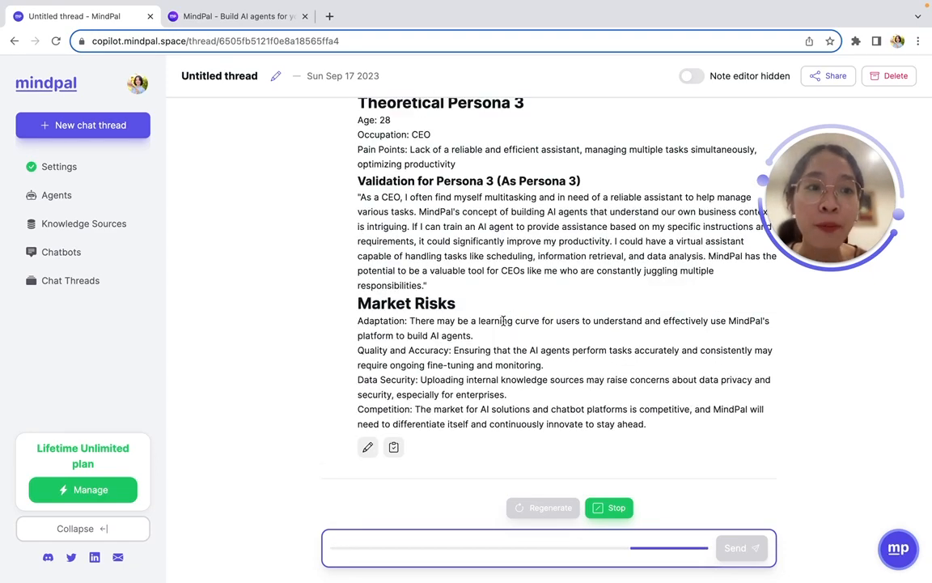
{"action": "scroll", "scroll_direction": "down", "scroll_amount": 3}
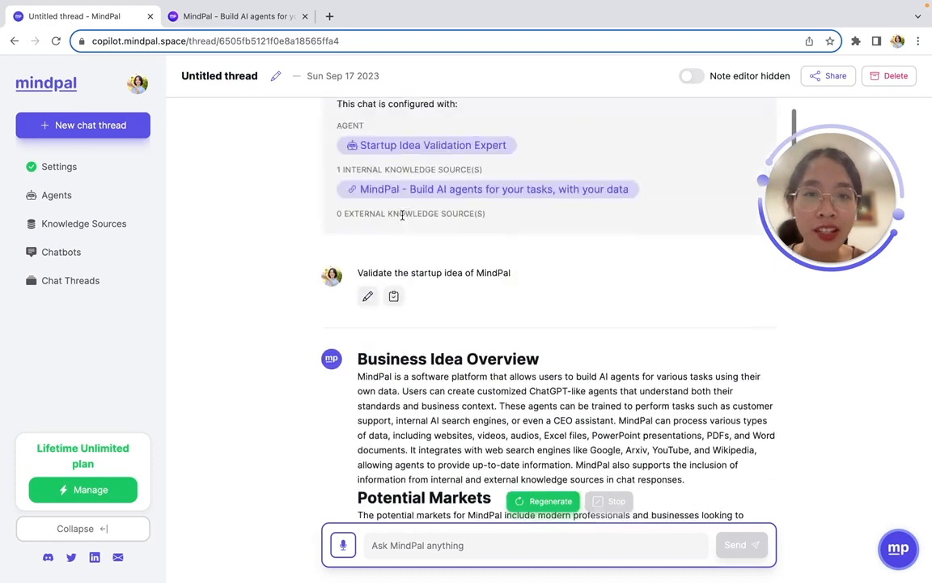
Show the list of all seven saved chat threads
{"action": "left_click", "coordinate": [71, 280]}
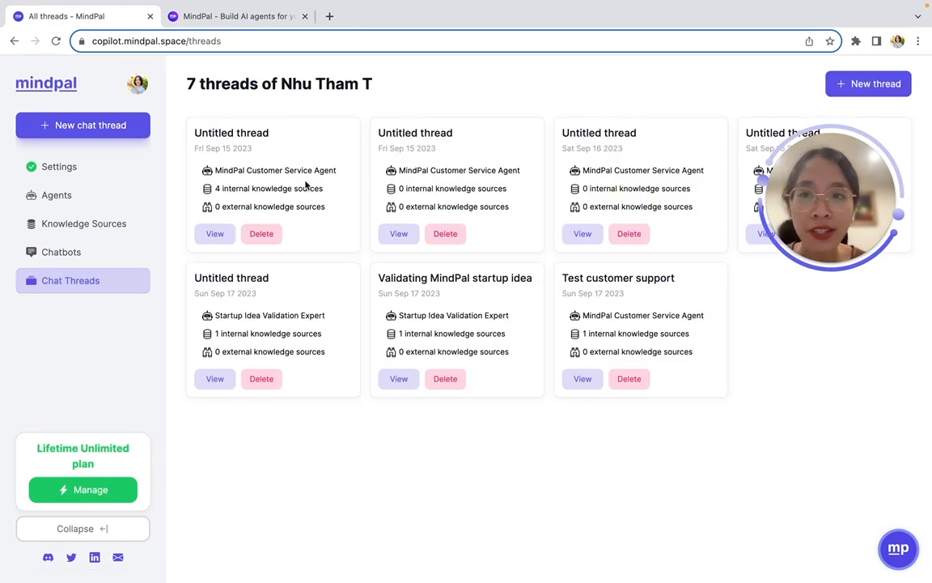
{"action": "mouse_move", "coordinate": [250, 369]}
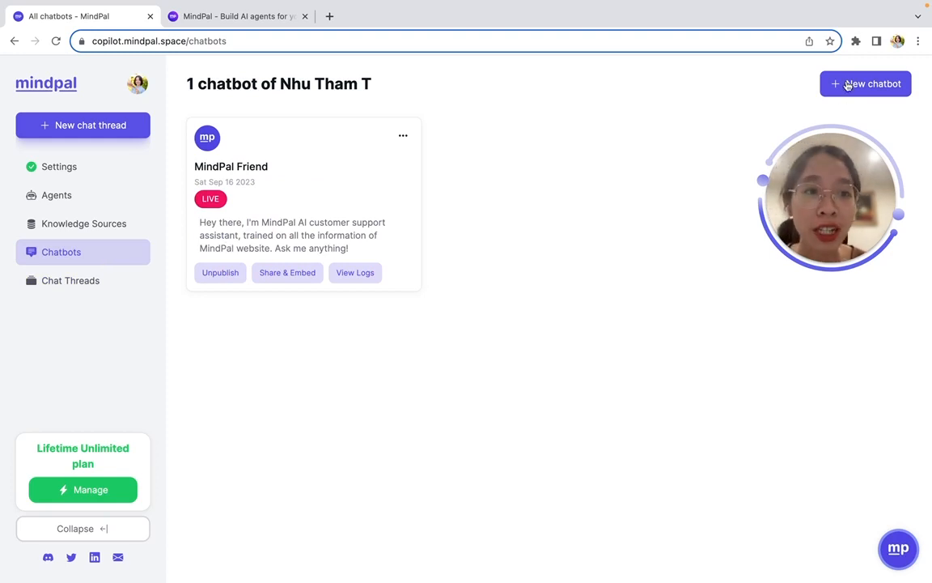
Create a new chatbot with the Build AI agents page added as a second internal knowledge source
{"action": "left_click", "coordinate": [864, 84]}
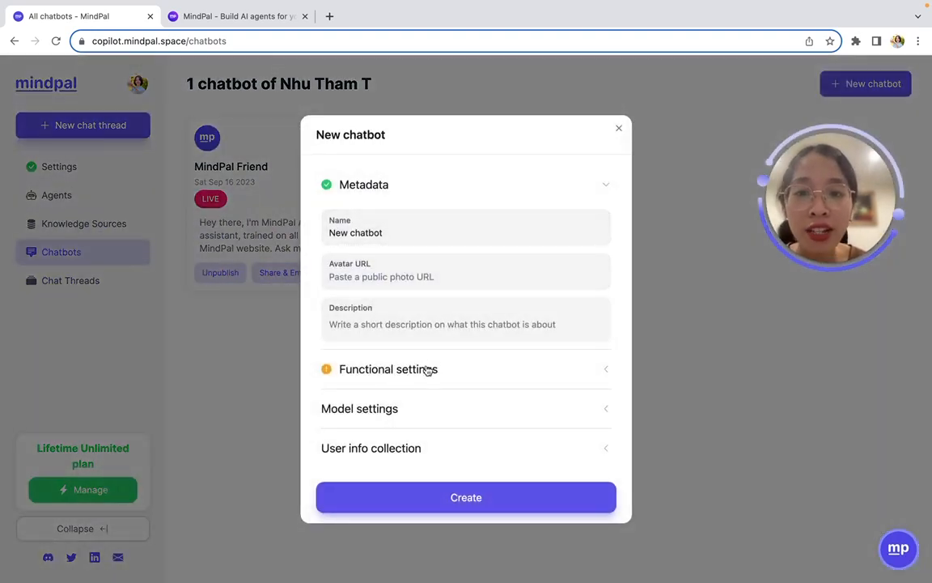
{"action": "left_click", "coordinate": [388, 369]}
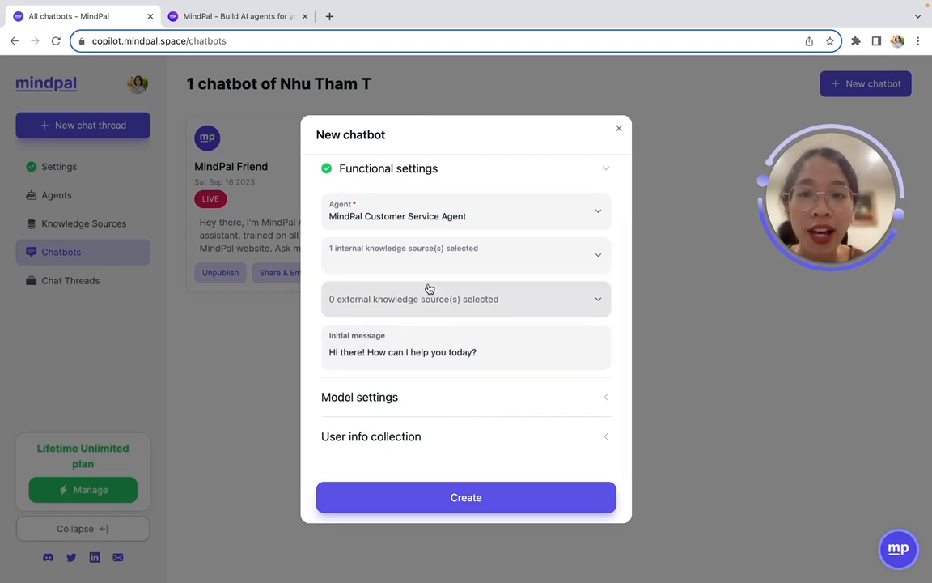
{"action": "left_click", "coordinate": [466, 254]}
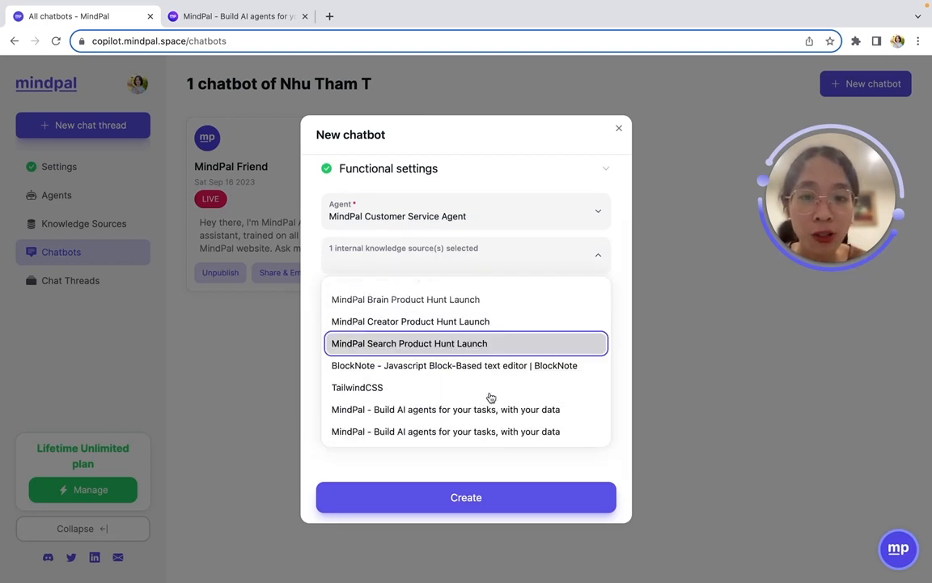
{"action": "left_click", "coordinate": [466, 431]}
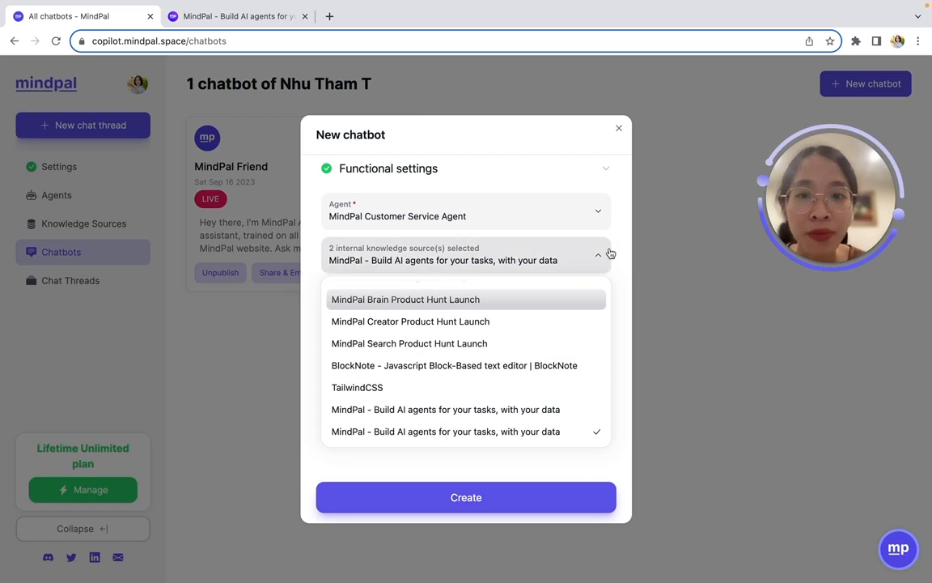
{"action": "left_click", "coordinate": [466, 497]}
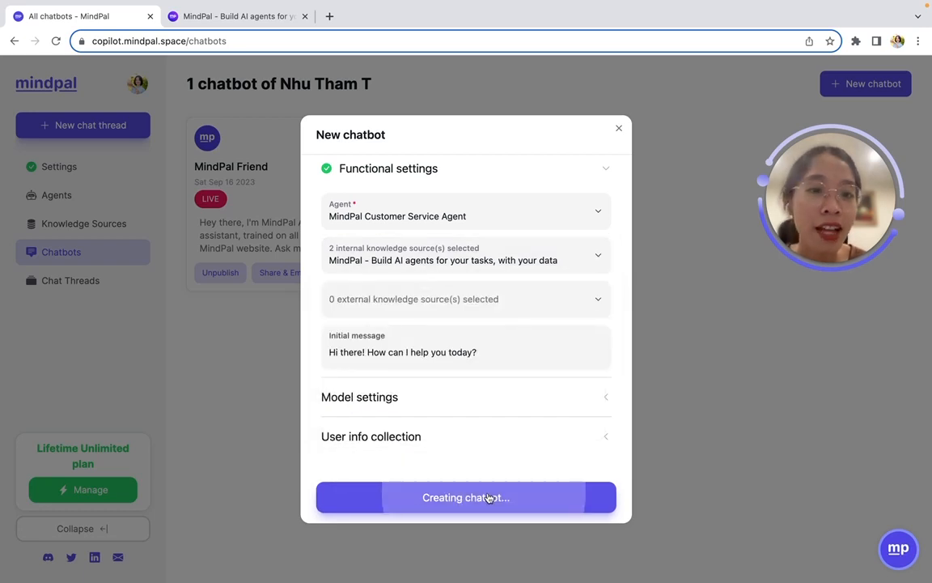
{"action": "left_click", "coordinate": [466, 497]}
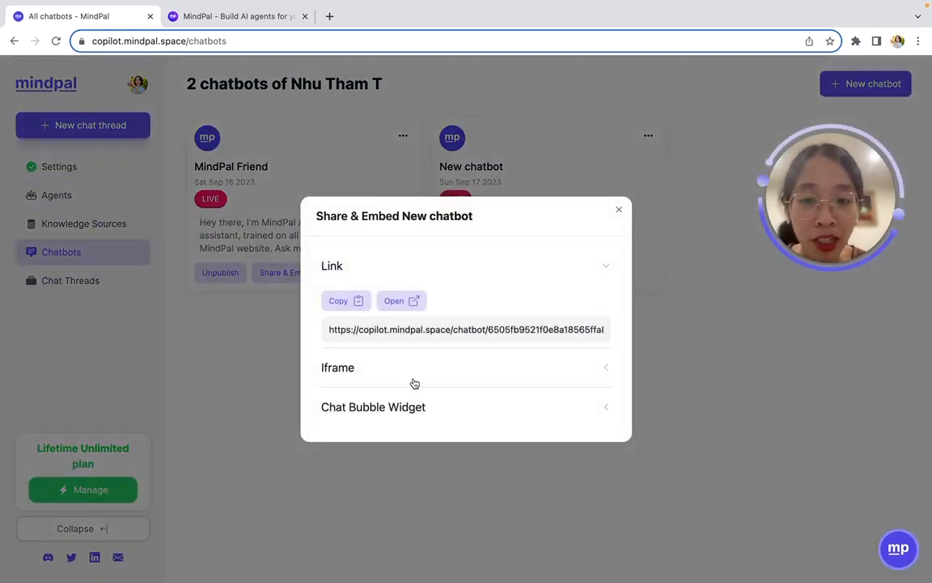
View the Chat Bubble Widget embed code, then dismiss the Share & Embed dialog
{"action": "left_click", "coordinate": [337, 366]}
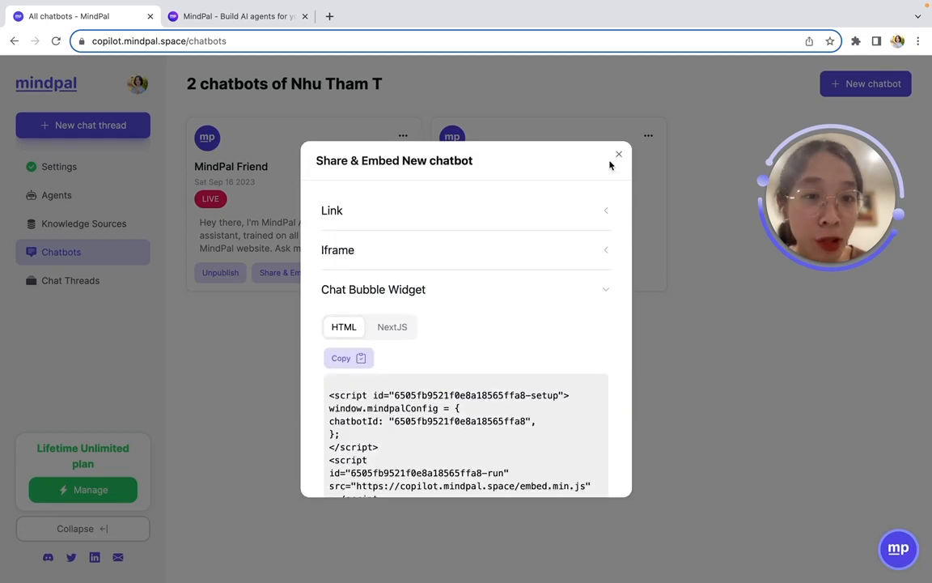
{"action": "left_click", "coordinate": [618, 154]}
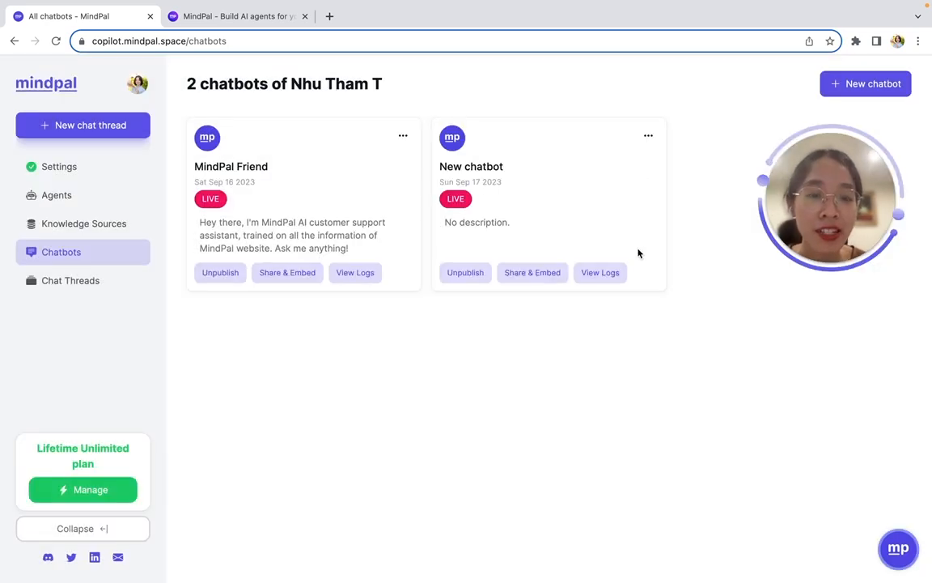
{"action": "mouse_move", "coordinate": [453, 361]}
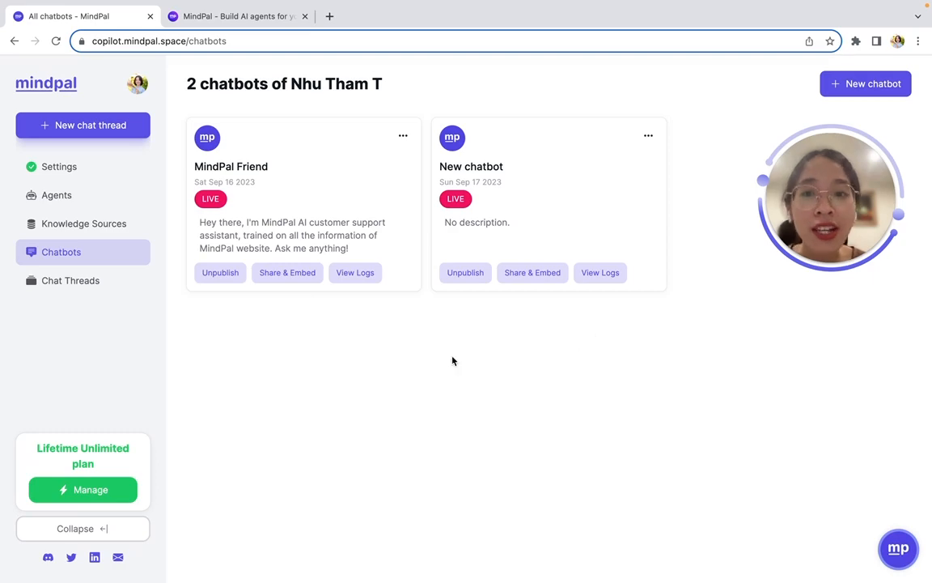
View MindPal Friend's chat logs and the latest pricing-options conversation
{"action": "left_click", "coordinate": [355, 272]}
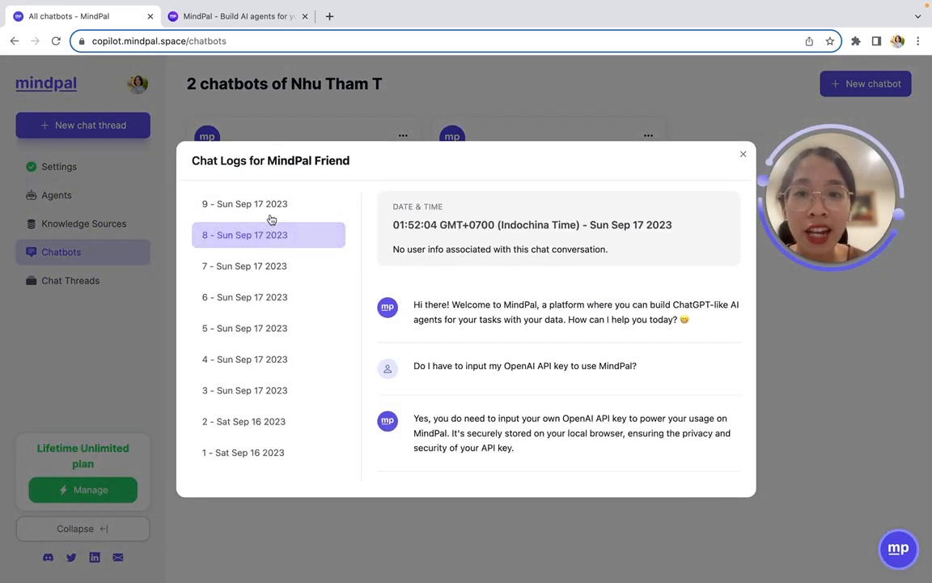
{"action": "left_click", "coordinate": [268, 204]}
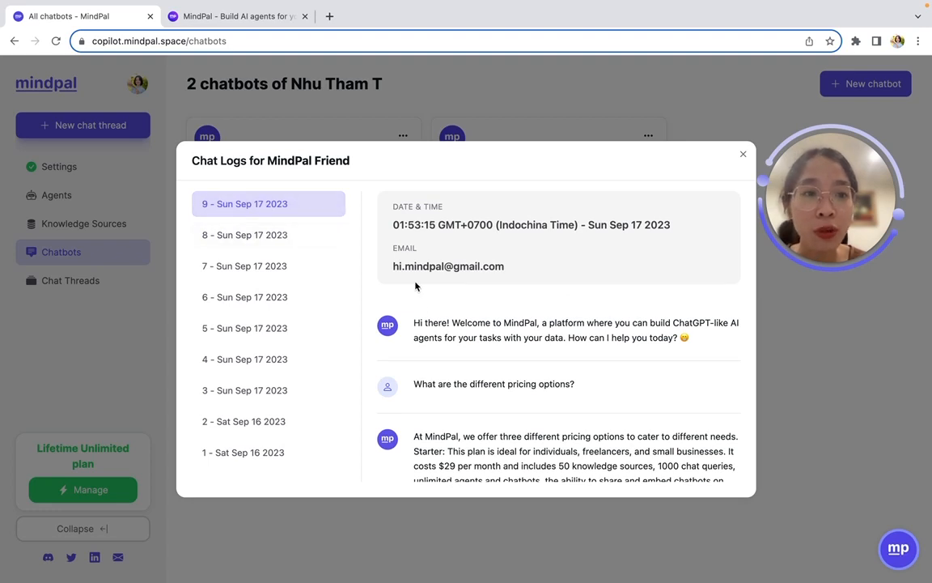
{"action": "mouse_move", "coordinate": [429, 308]}
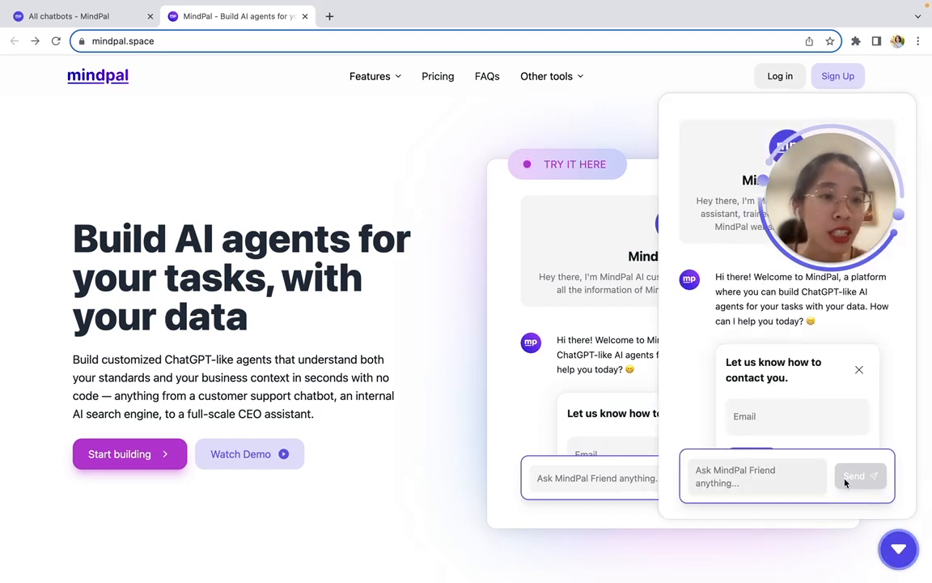
Return to the All chatbots browser tab from the mindpal.space site
{"action": "left_click", "coordinate": [68, 16]}
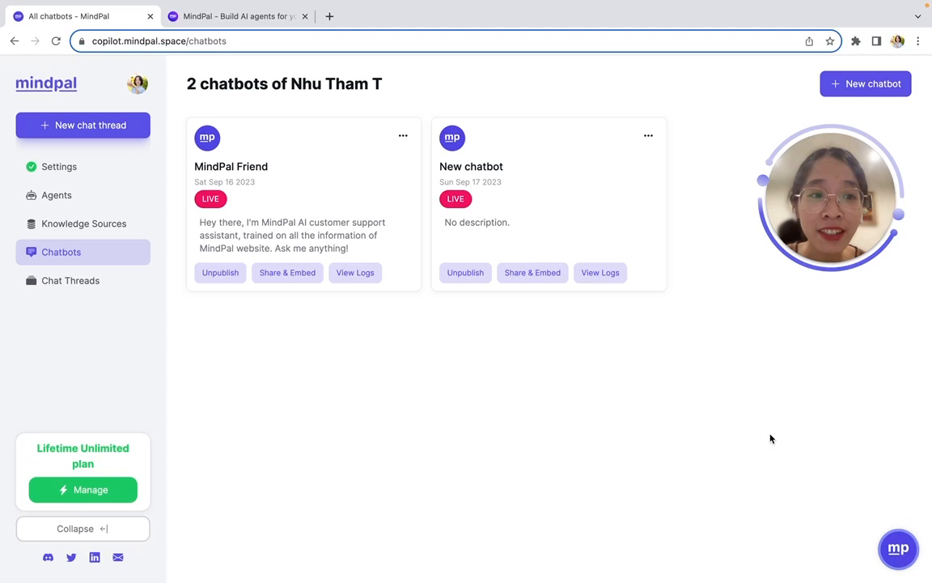
{"action": "mouse_move", "coordinate": [363, 327]}
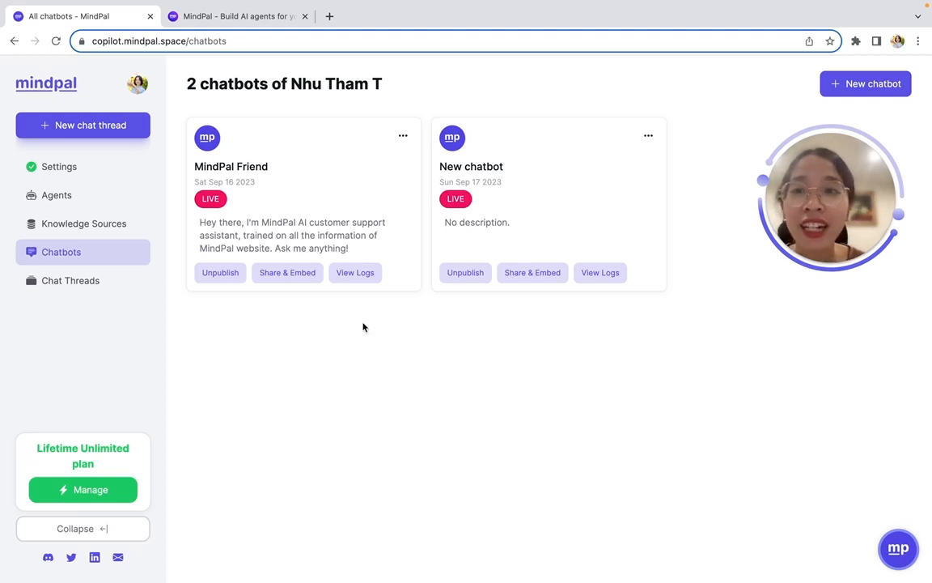
Switch to the mindpal.space tab showing the embedded MindPal Friend chat demo
{"action": "left_click", "coordinate": [236, 16]}
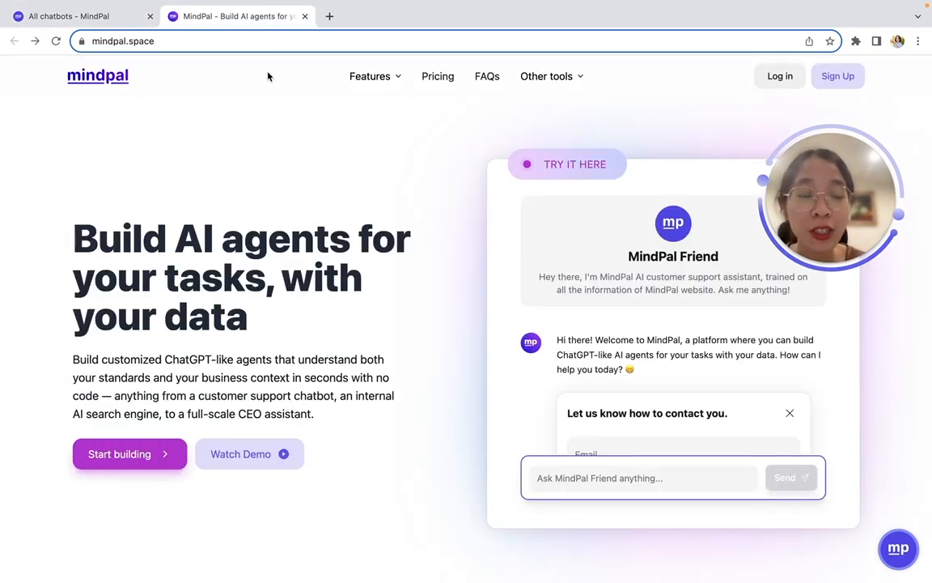